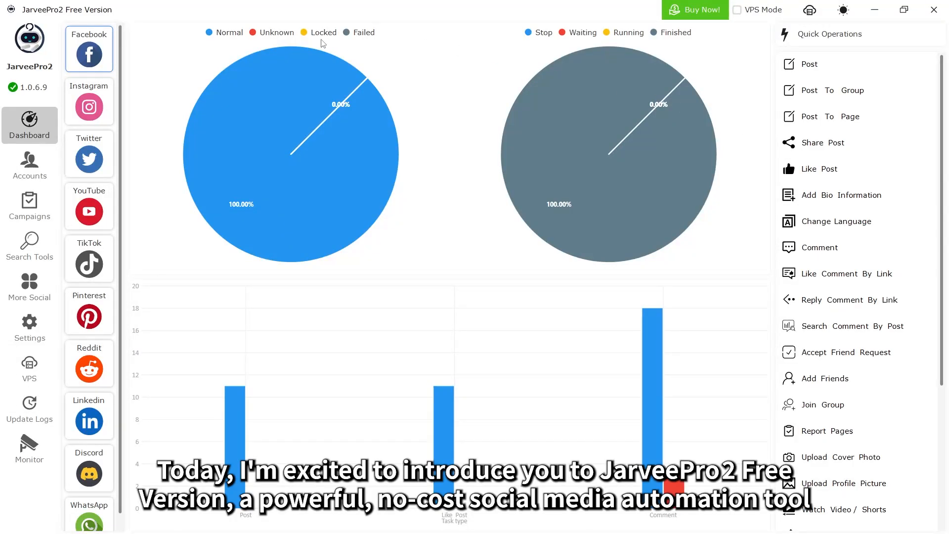
# - Cycle the dashboard through Instagram, Twitter and YouTube account statistics and quick operations
pyautogui.click(89, 105)
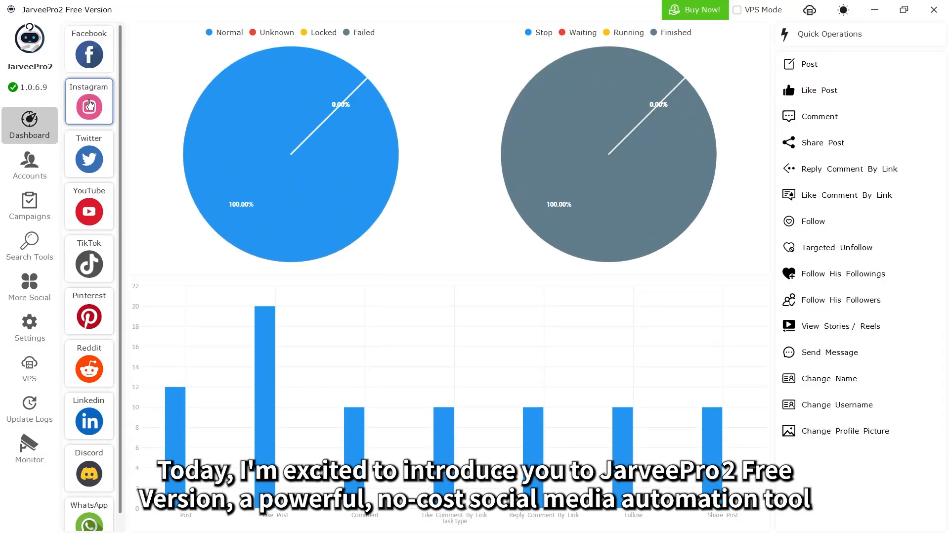
pyautogui.moveTo(97, 145)
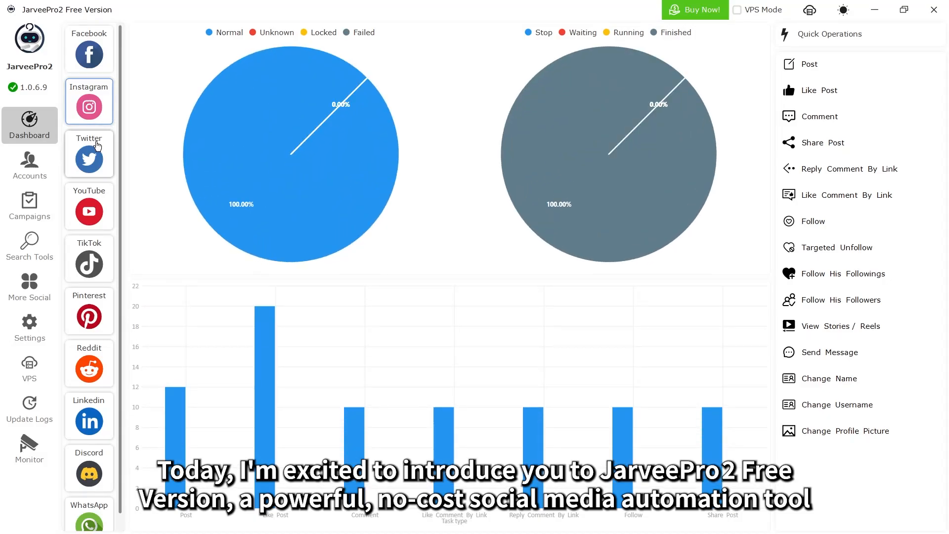
pyautogui.click(89, 153)
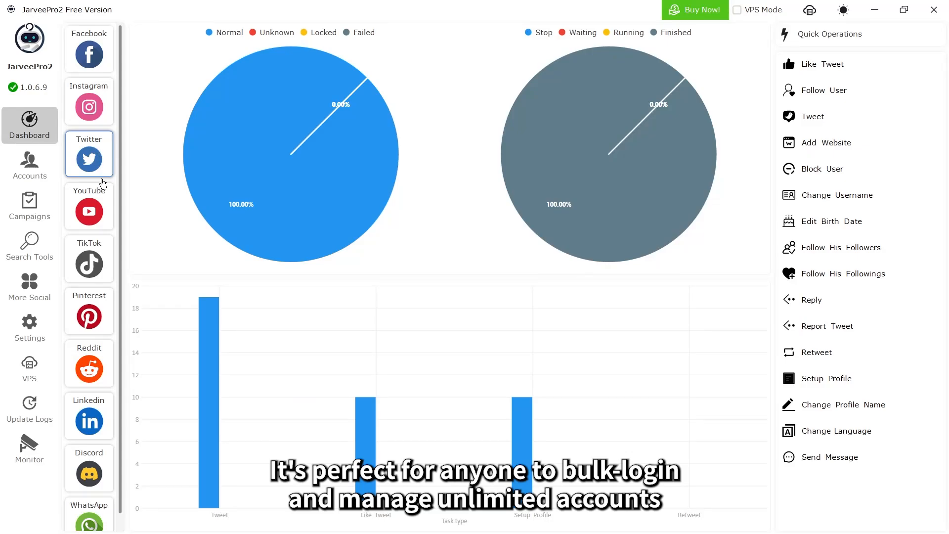
pyautogui.click(89, 205)
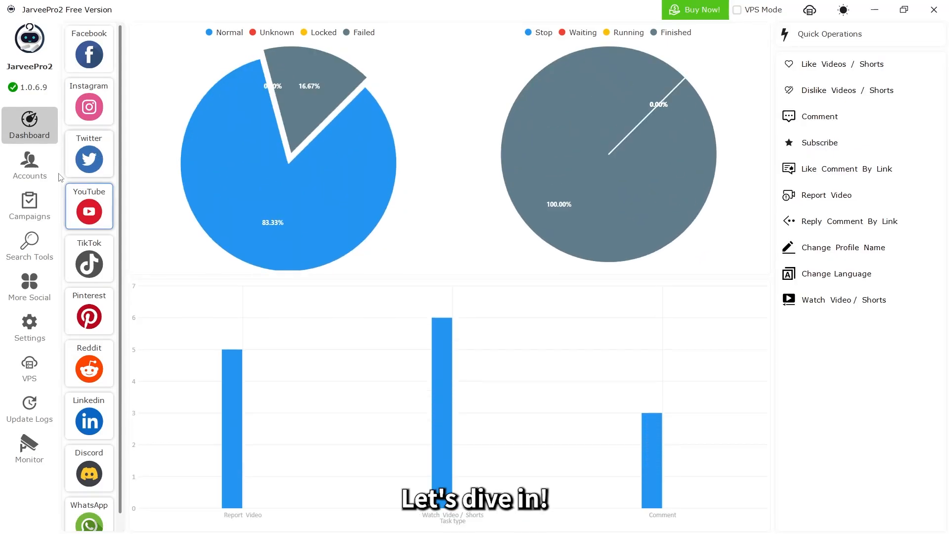
# - Import five Instagram accounts from a credentials file into the INS category
pyautogui.click(30, 162)
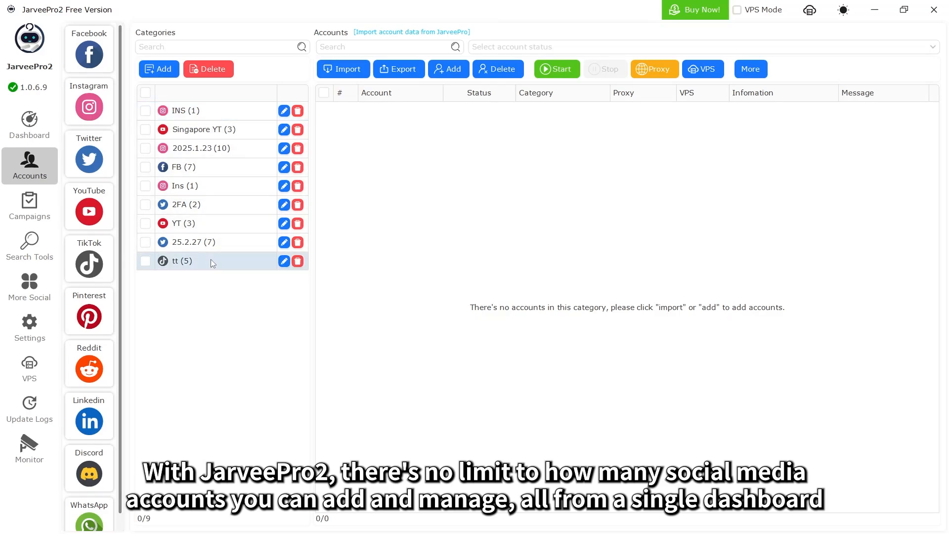
pyautogui.click(184, 111)
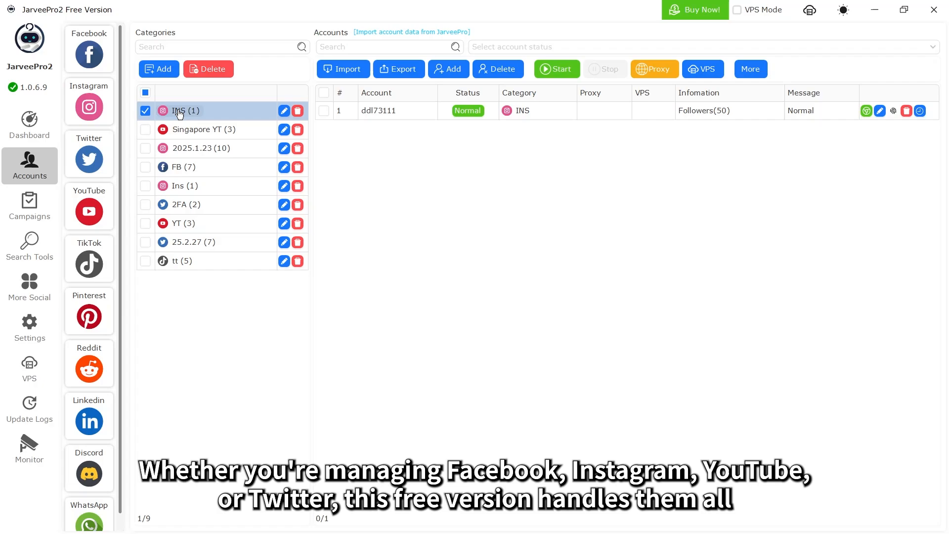
pyautogui.click(342, 69)
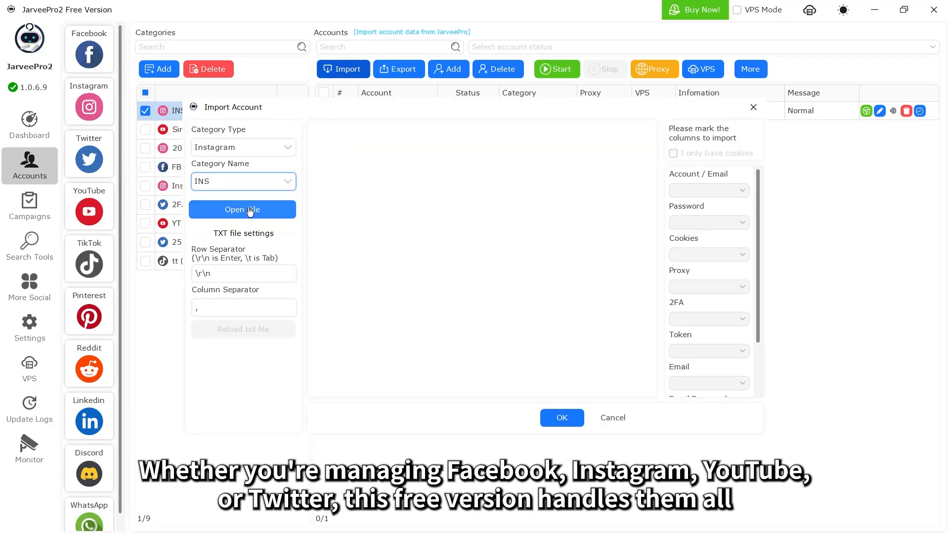
pyautogui.click(244, 210)
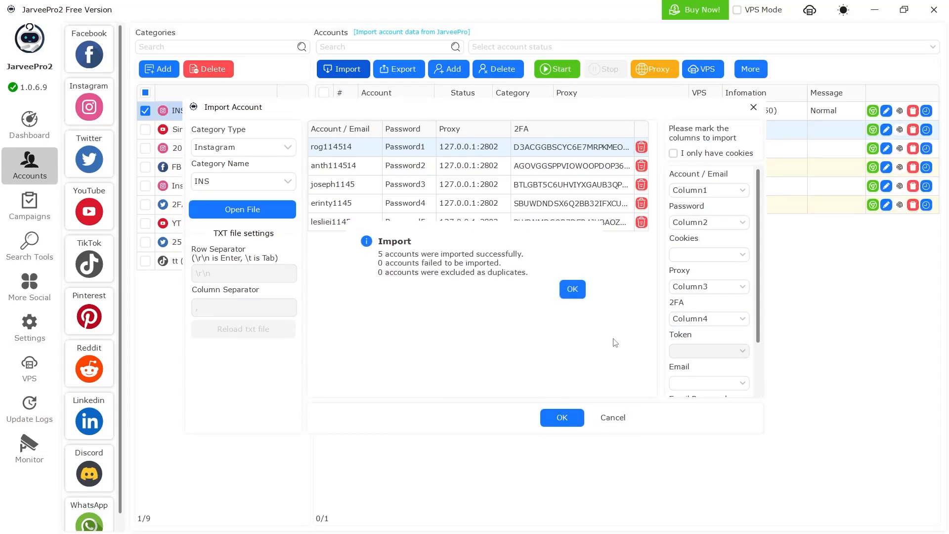
# - Close the import confirmation, add the 2025.1.23 category and tick all 16 listed accounts
pyautogui.click(571, 288)
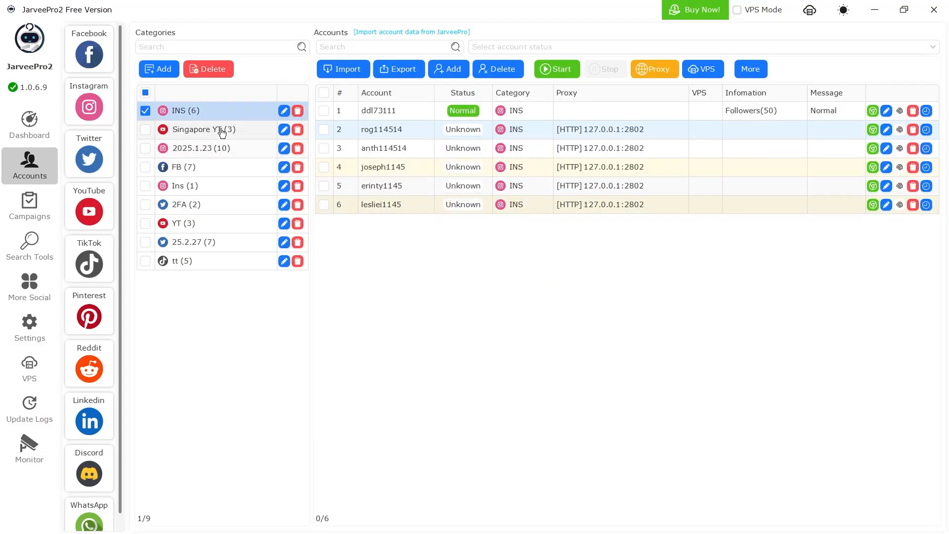
pyautogui.click(199, 149)
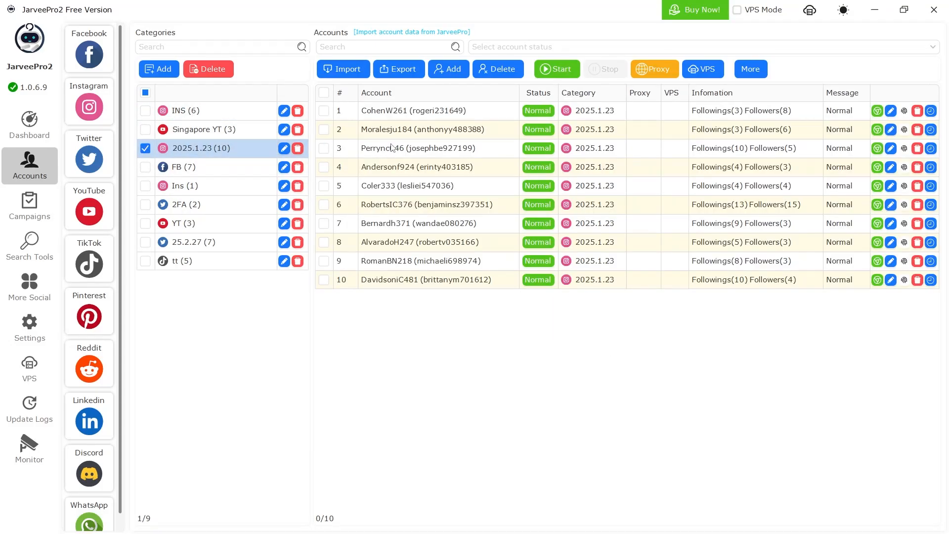
pyautogui.click(325, 93)
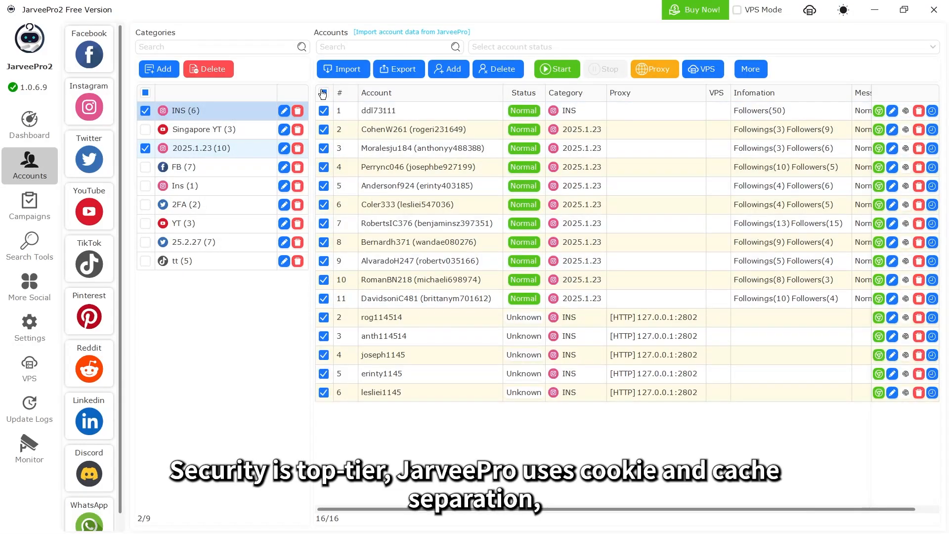
# - Bind randomly generated fingerprint configurations to the 16 selected accounts via More
pyautogui.click(751, 69)
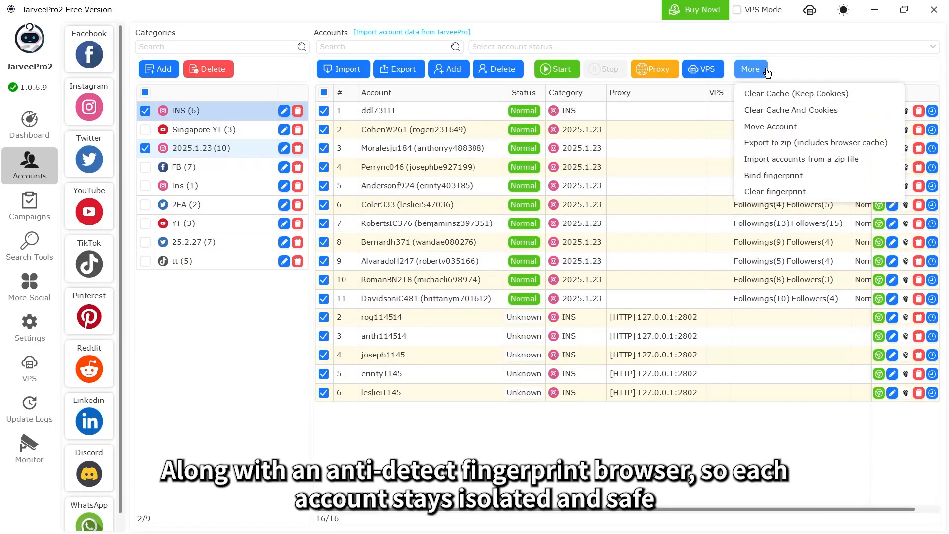
pyautogui.click(773, 175)
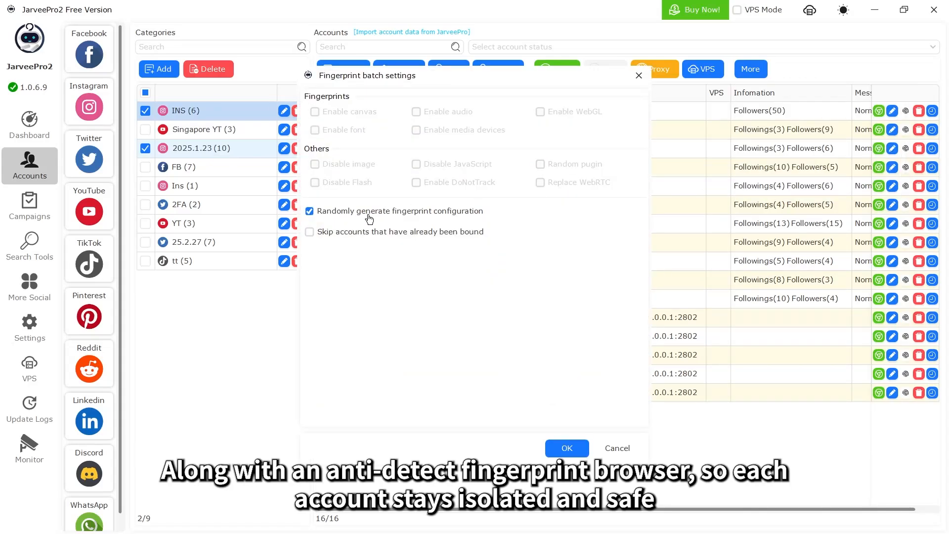
pyautogui.click(567, 448)
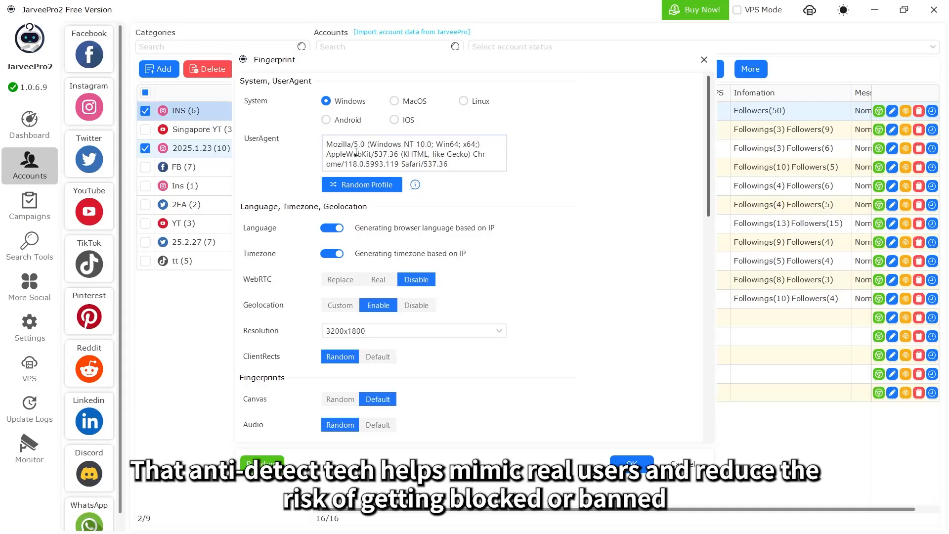
# - Review the third account's fingerprint profile and close it
pyautogui.click(362, 184)
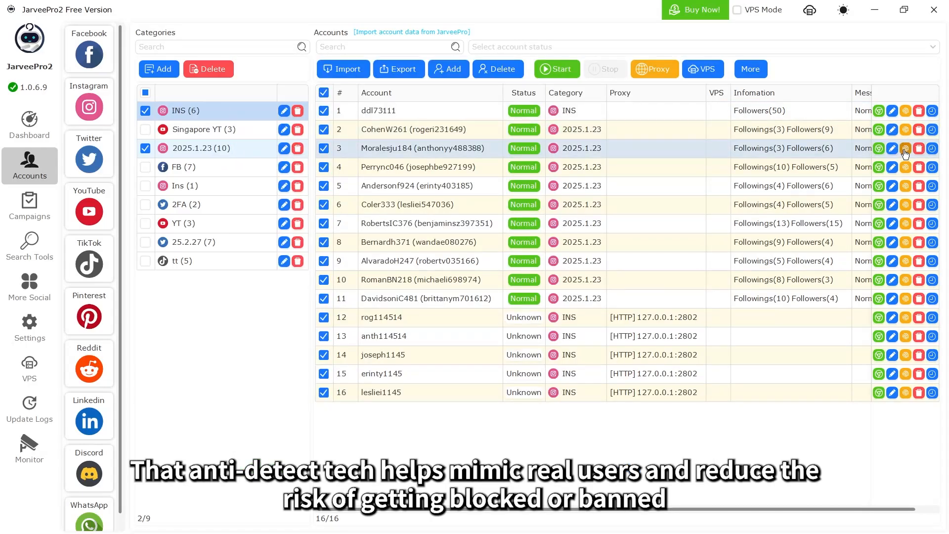
pyautogui.click(905, 148)
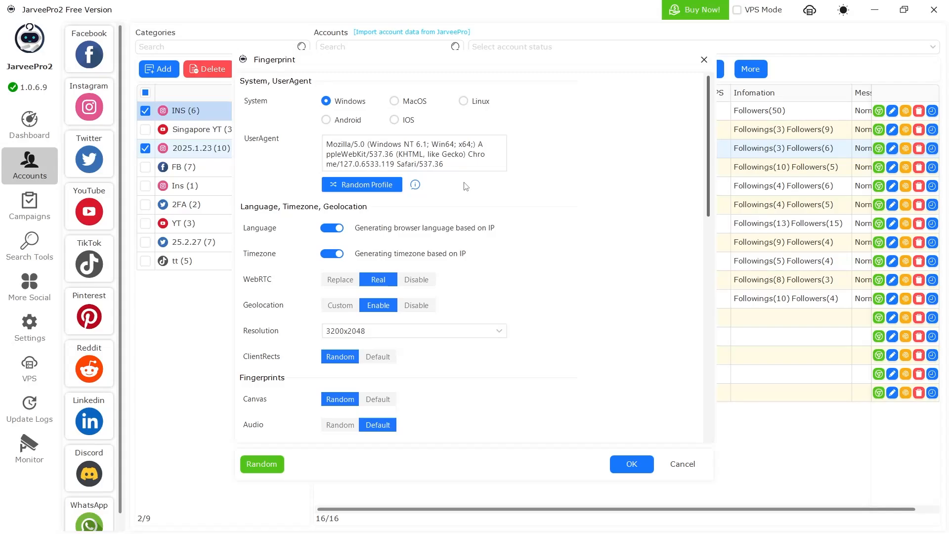
pyautogui.click(655, 69)
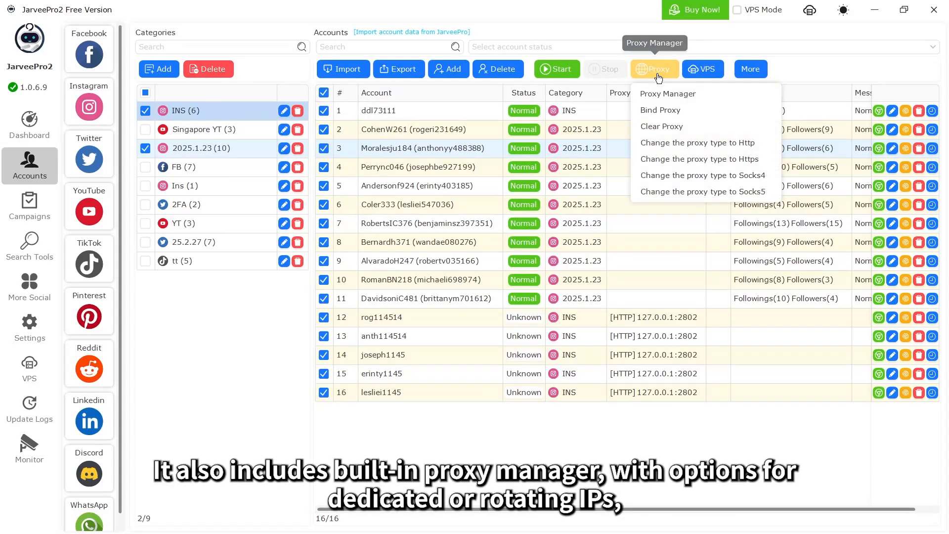
# - View the Default group's HTTP proxies in Proxy Manager, then go to Facebook campaign creation
pyautogui.click(668, 93)
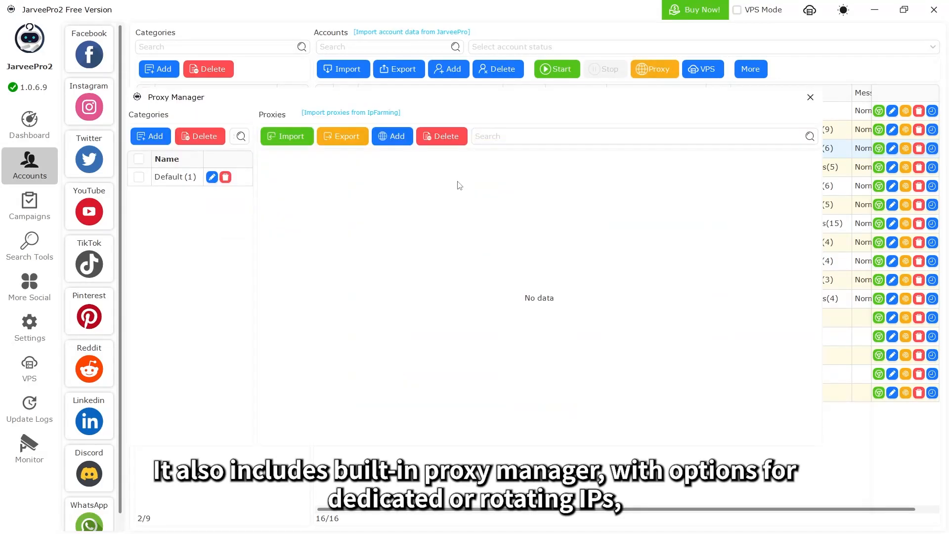
pyautogui.click(139, 176)
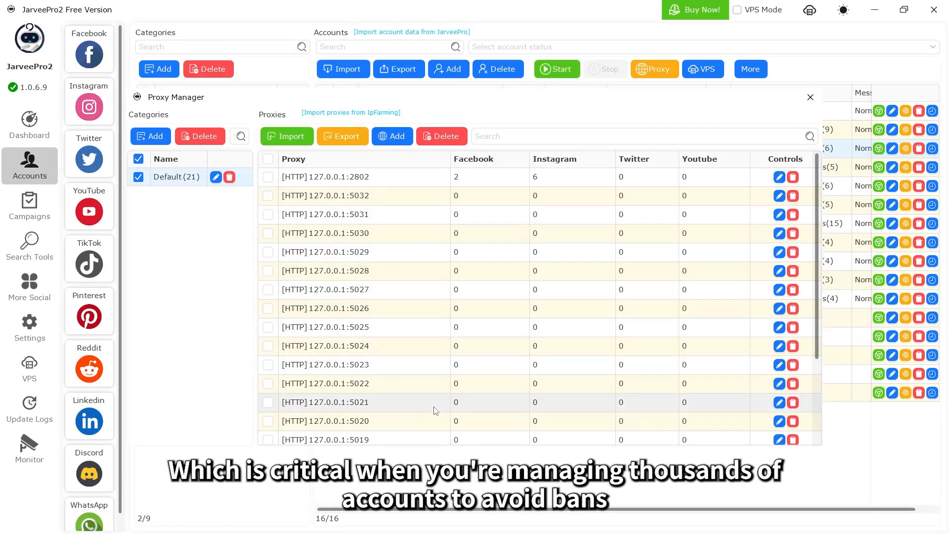
pyautogui.click(29, 204)
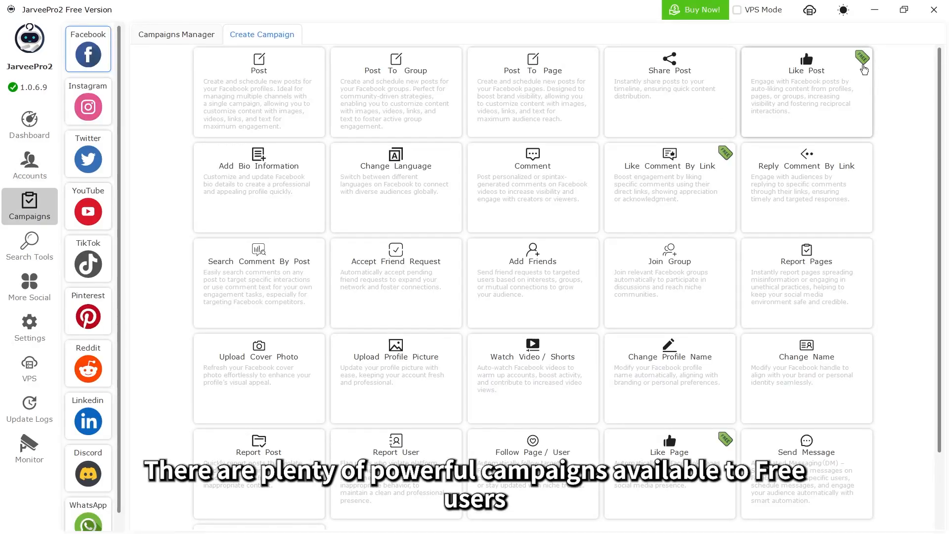
# - Browse the Instagram, Twitter and YouTube campaign type catalogues
pyautogui.click(88, 106)
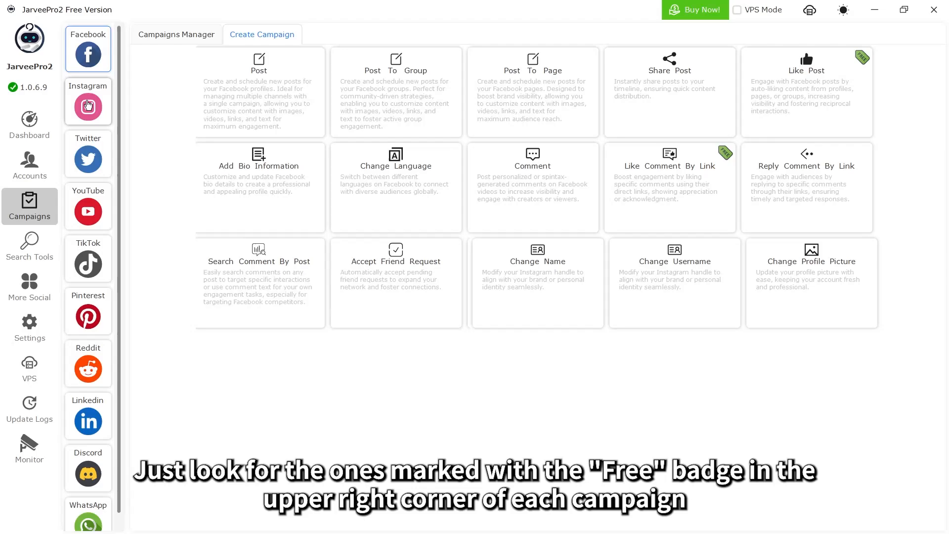
pyautogui.click(88, 103)
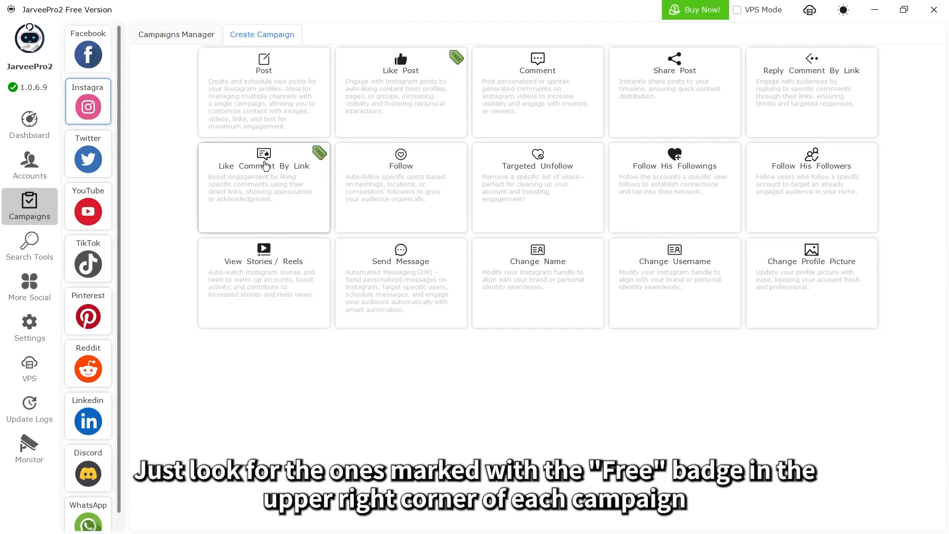
pyautogui.click(88, 153)
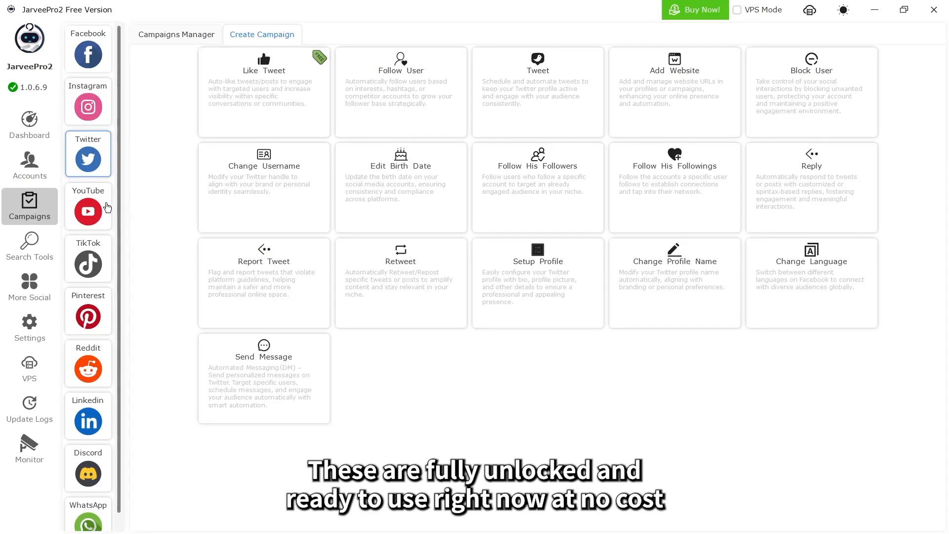
pyautogui.click(88, 208)
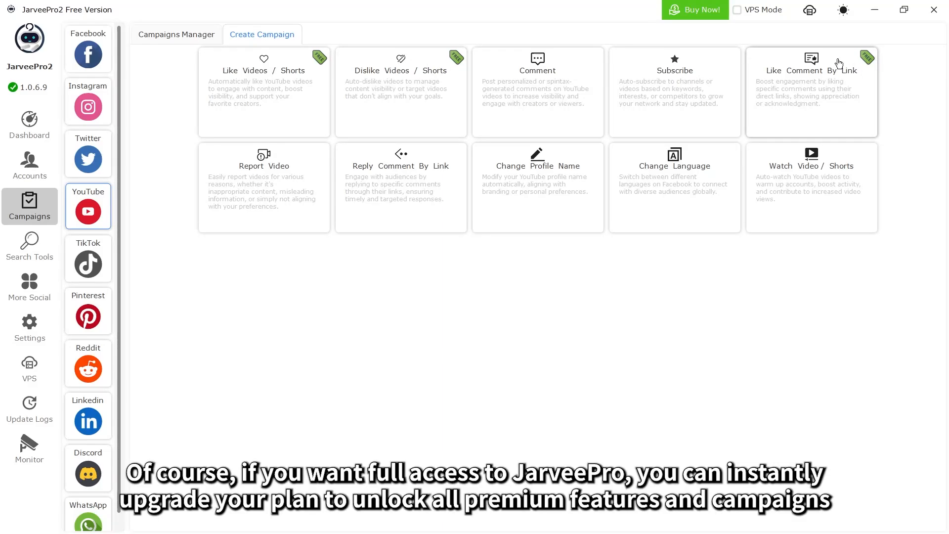
# - Check the Buy Now upgrade plans and prices, then close the list
pyautogui.click(704, 10)
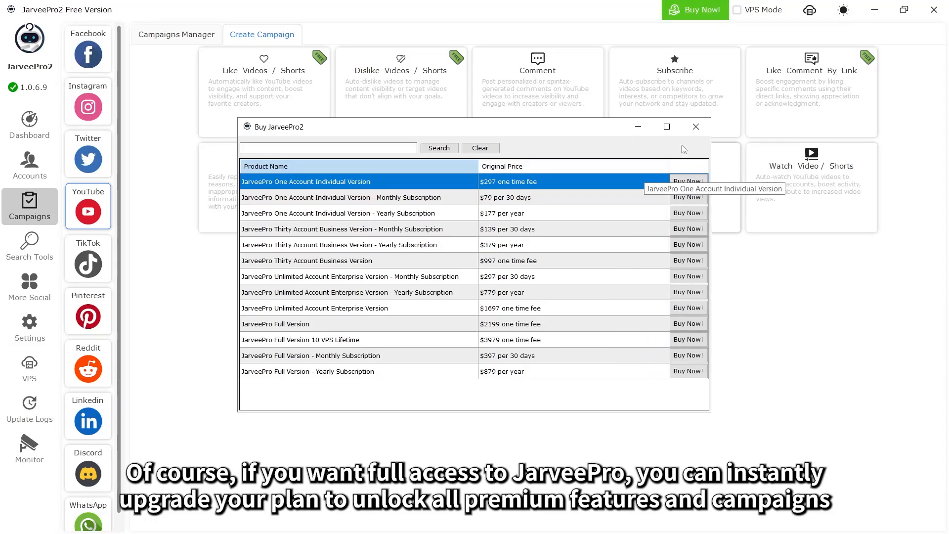
pyautogui.click(696, 126)
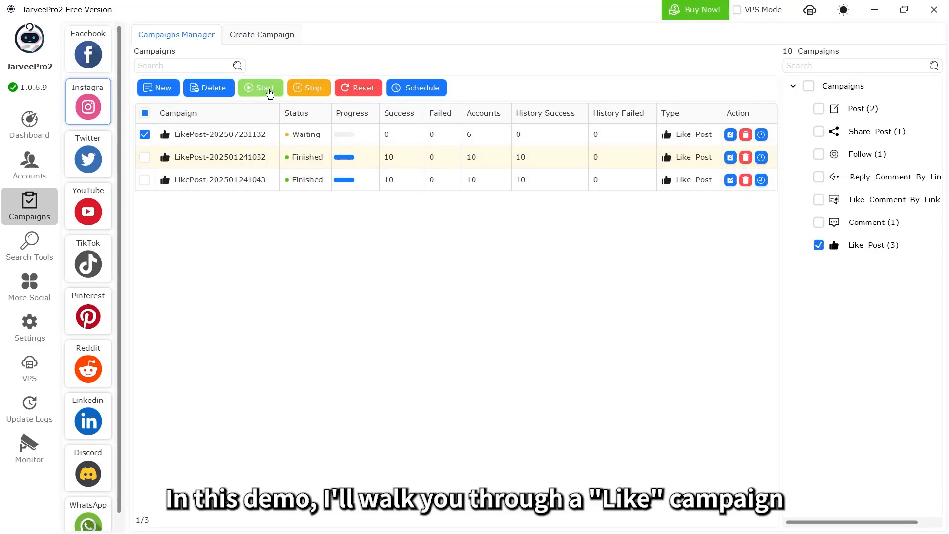